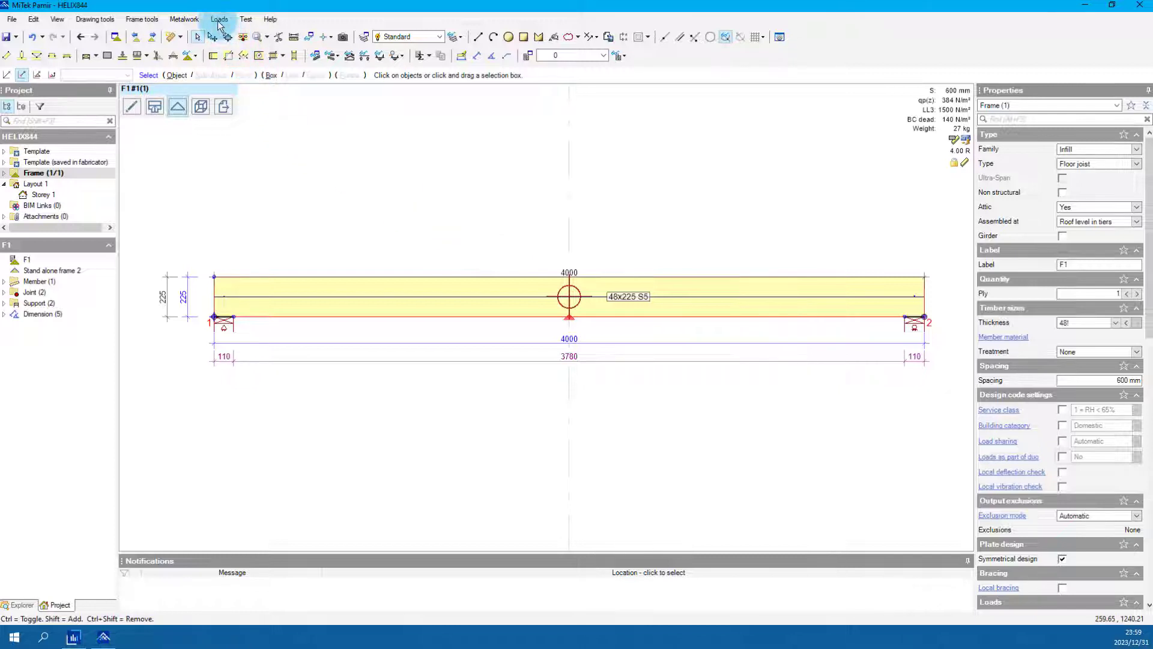
Open the project load combinations list from the Loads menu.
left_click(219, 19)
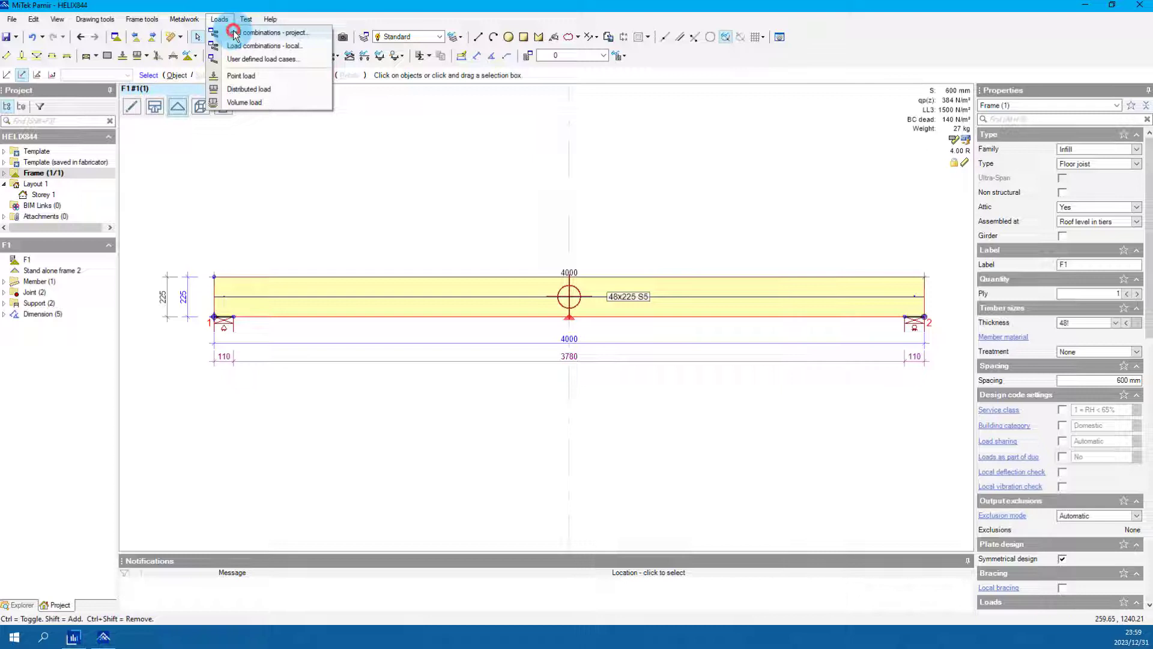
mouse_move(263, 46)
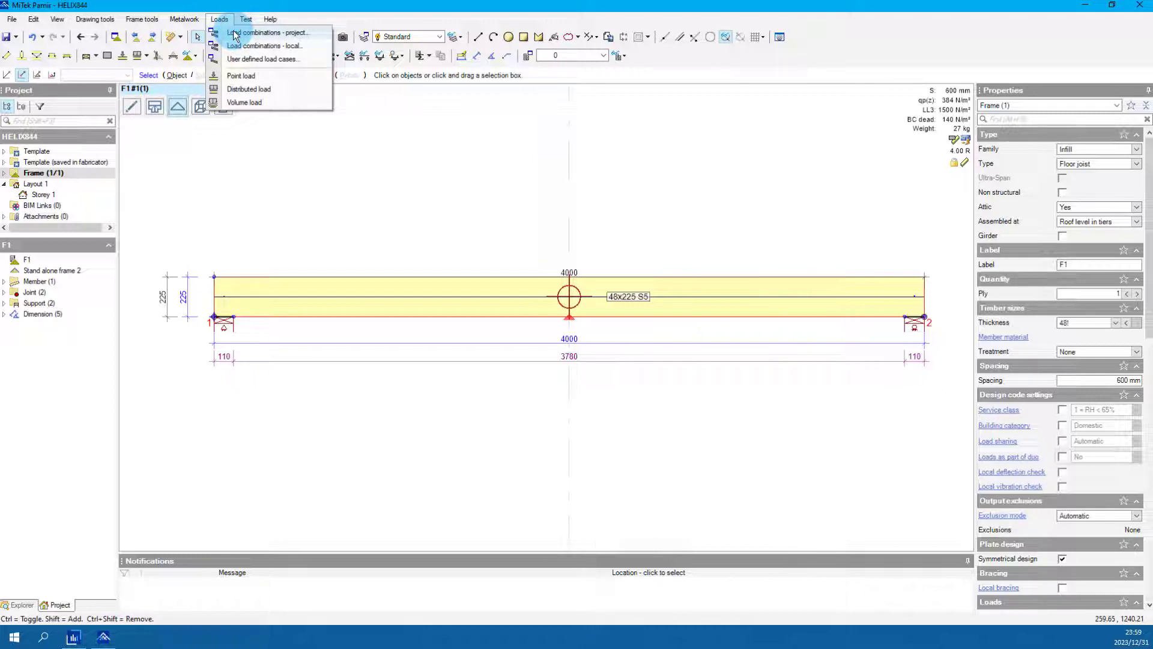
left_click(272, 33)
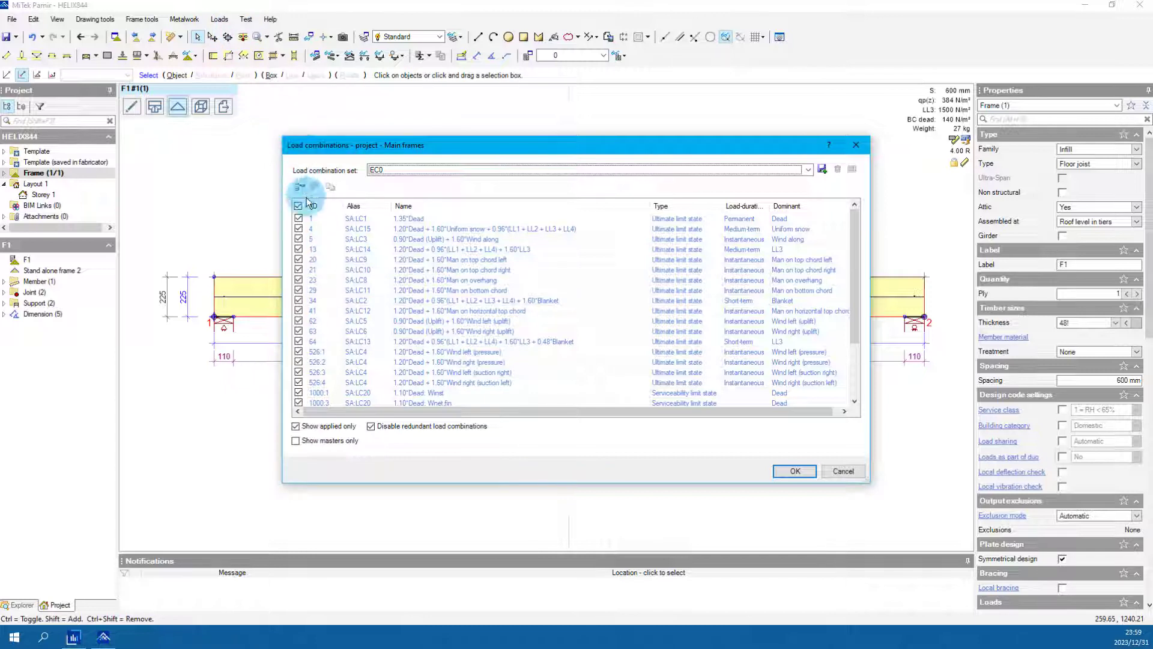
mouse_move(299, 188)
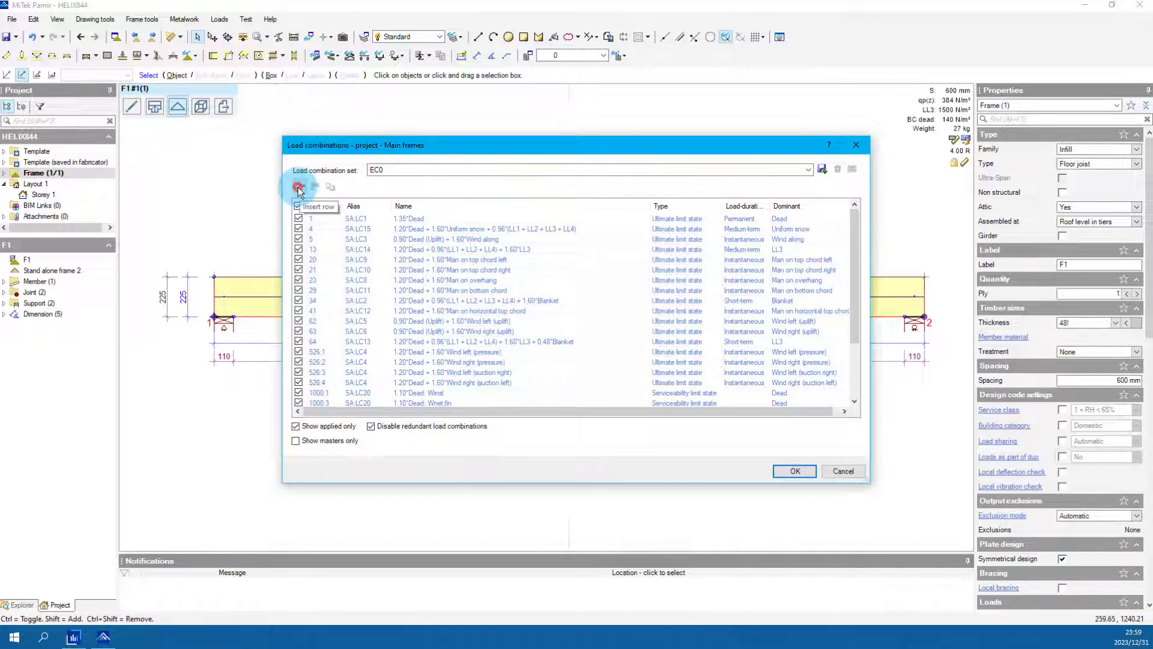
Insert combination SA-LC30 with Long-term duration and Serviceability limit state.
left_click(298, 186)
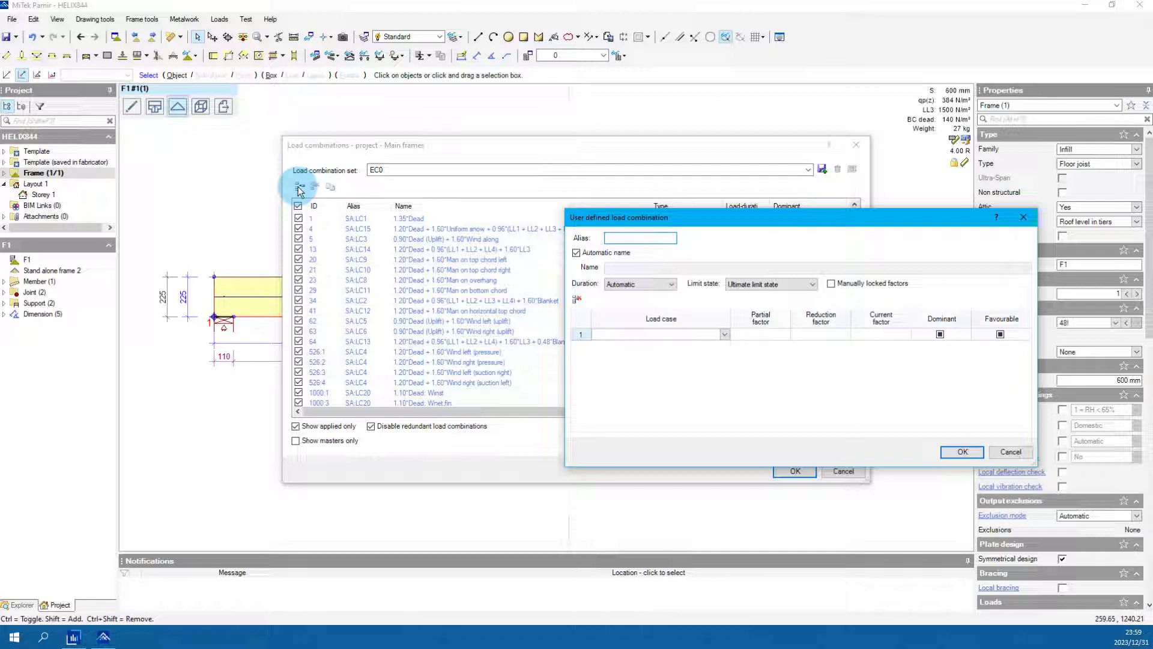
type("SA-LC30")
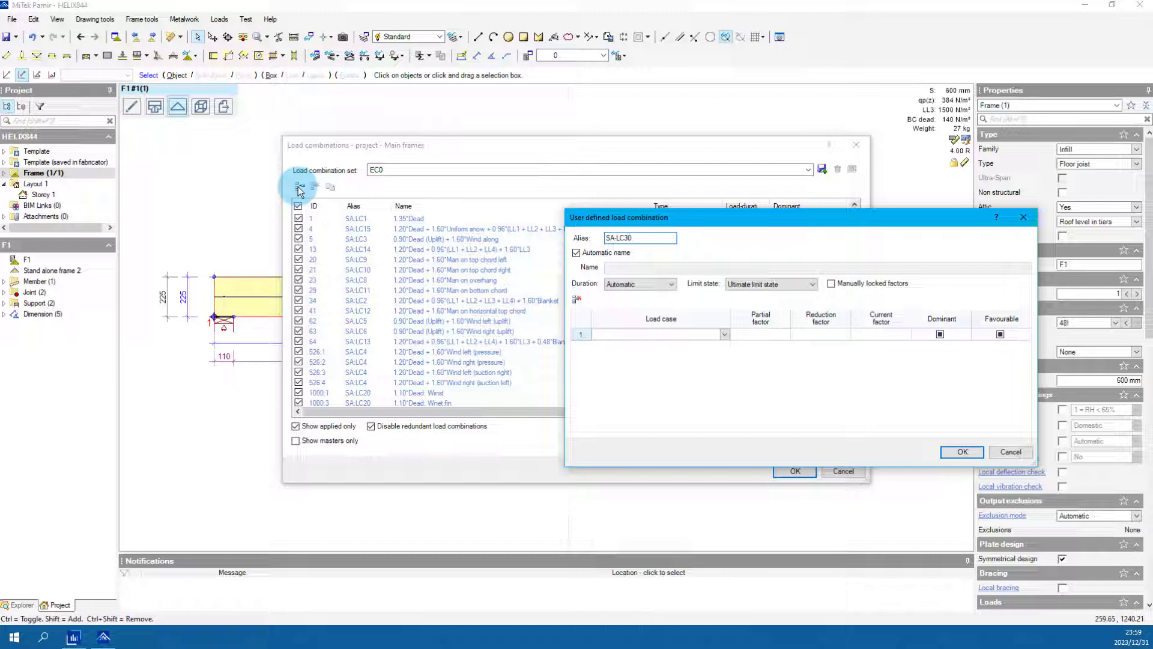
mouse_move(544, 320)
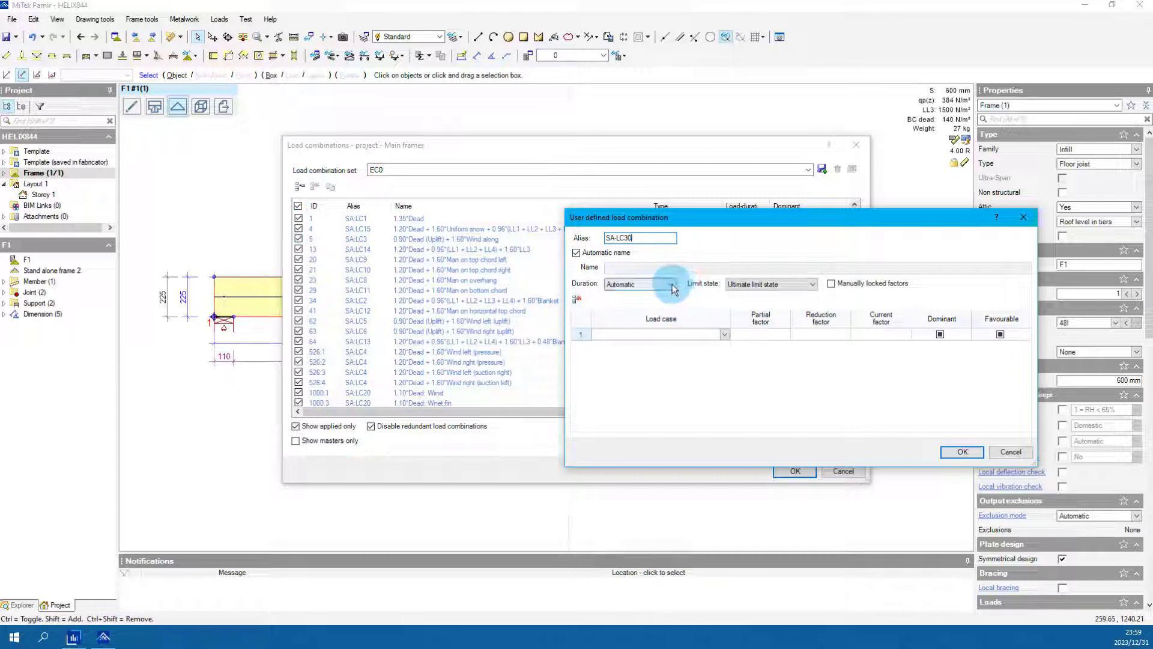
left_click(669, 284)
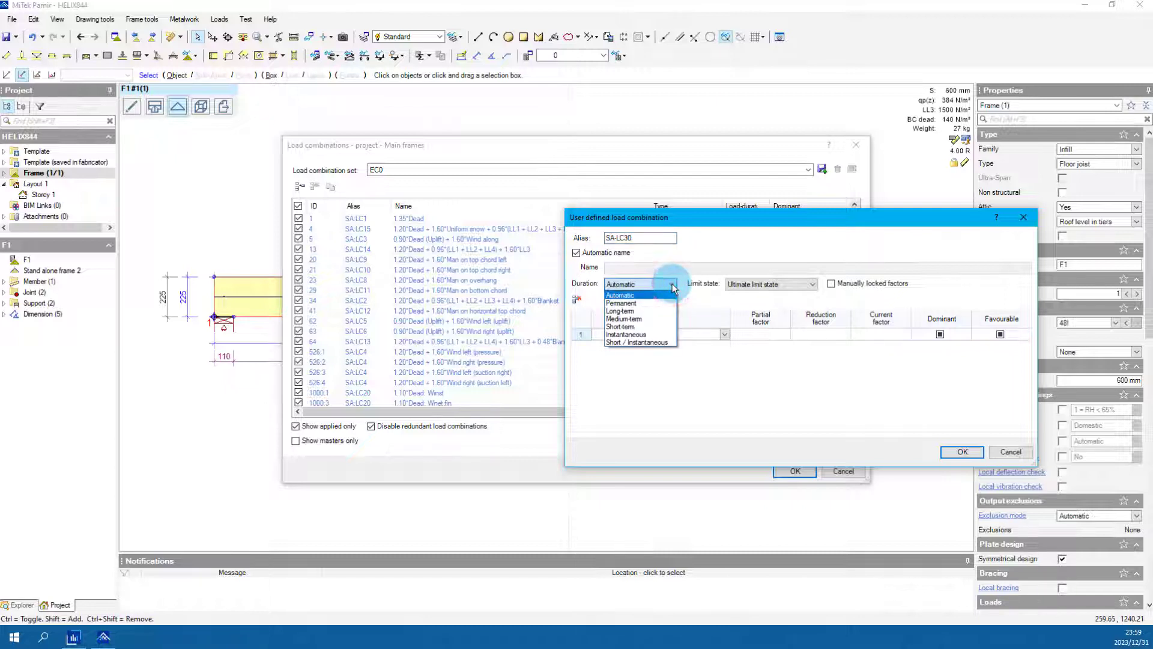
mouse_move(637, 310)
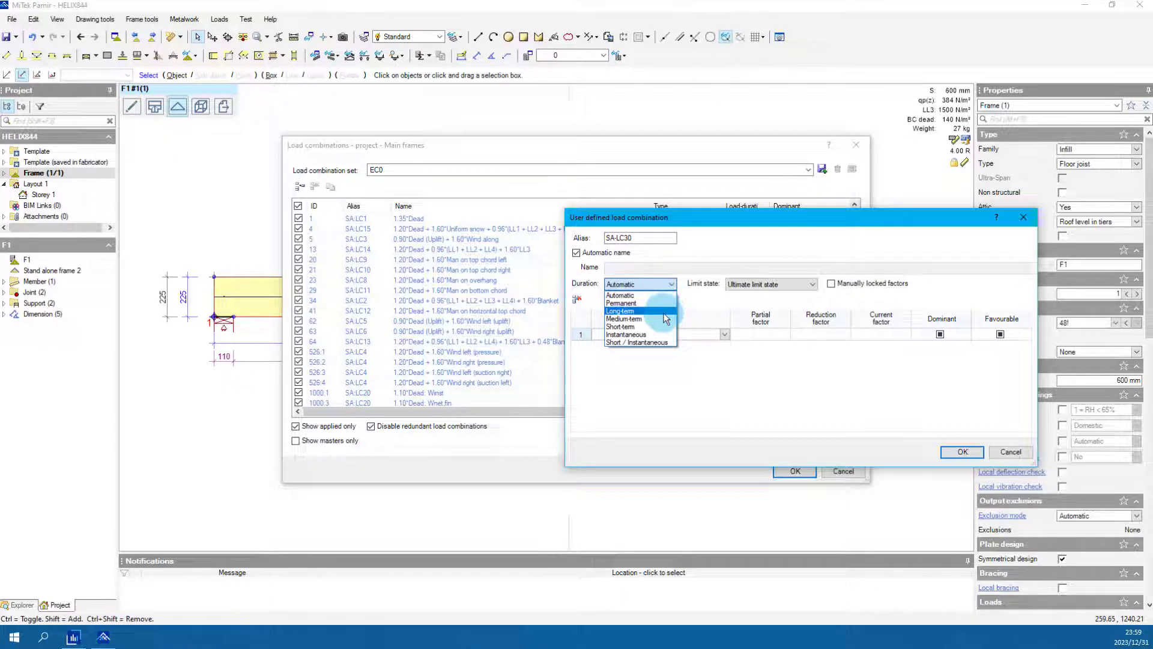
left_click(619, 310)
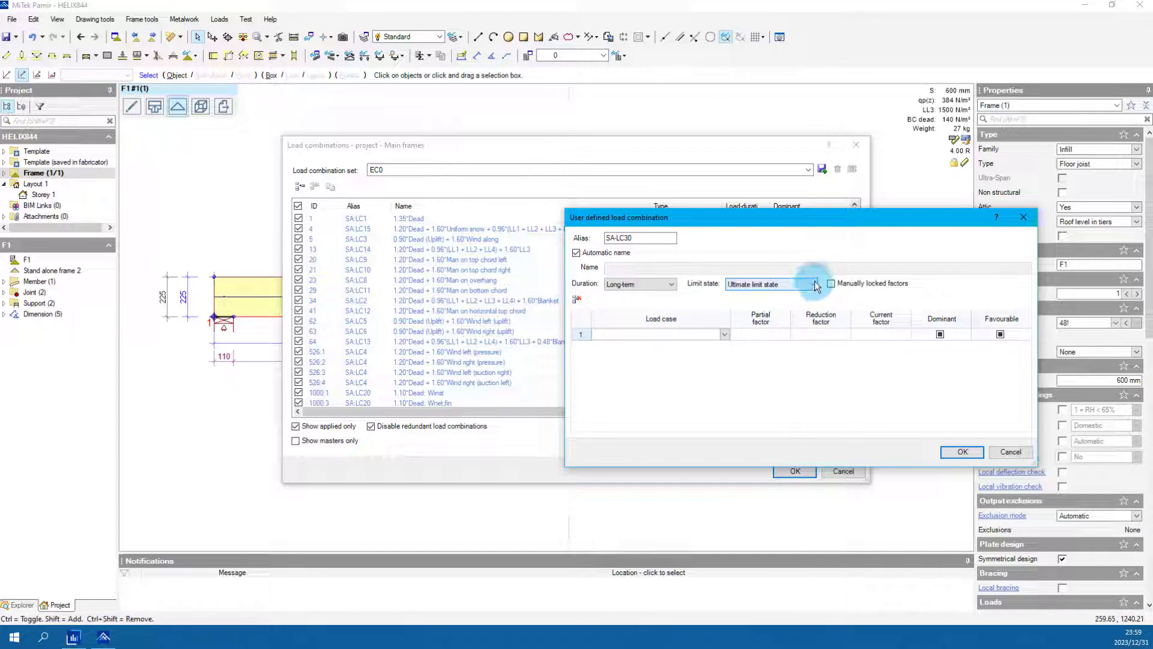
left_click(814, 284)
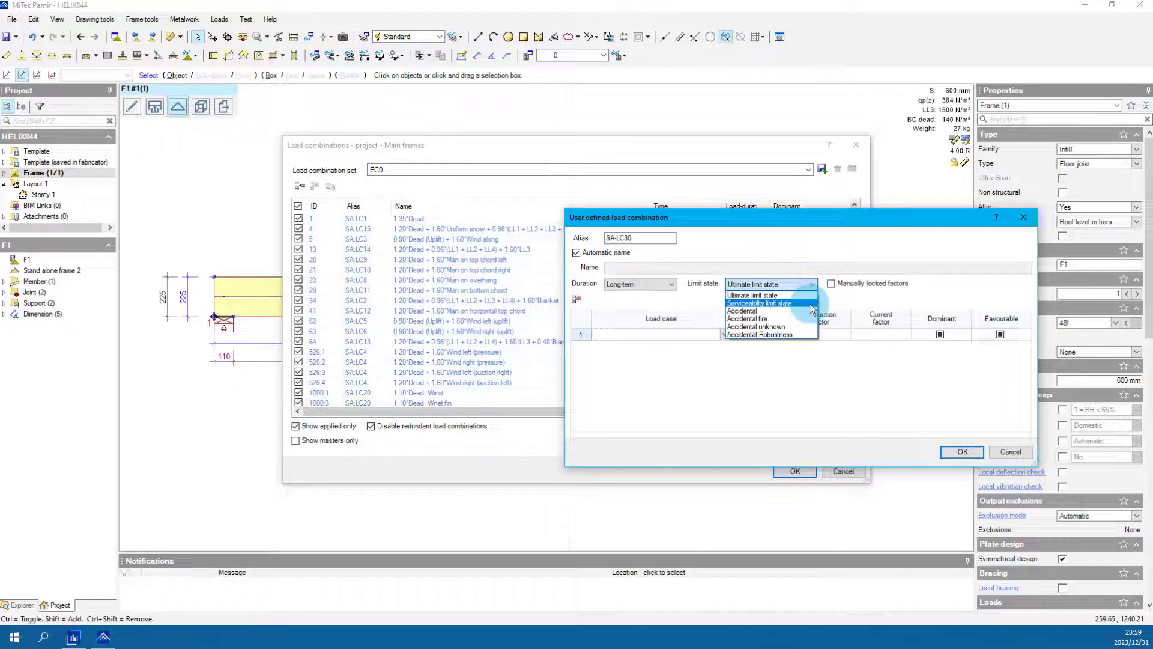
left_click(758, 303)
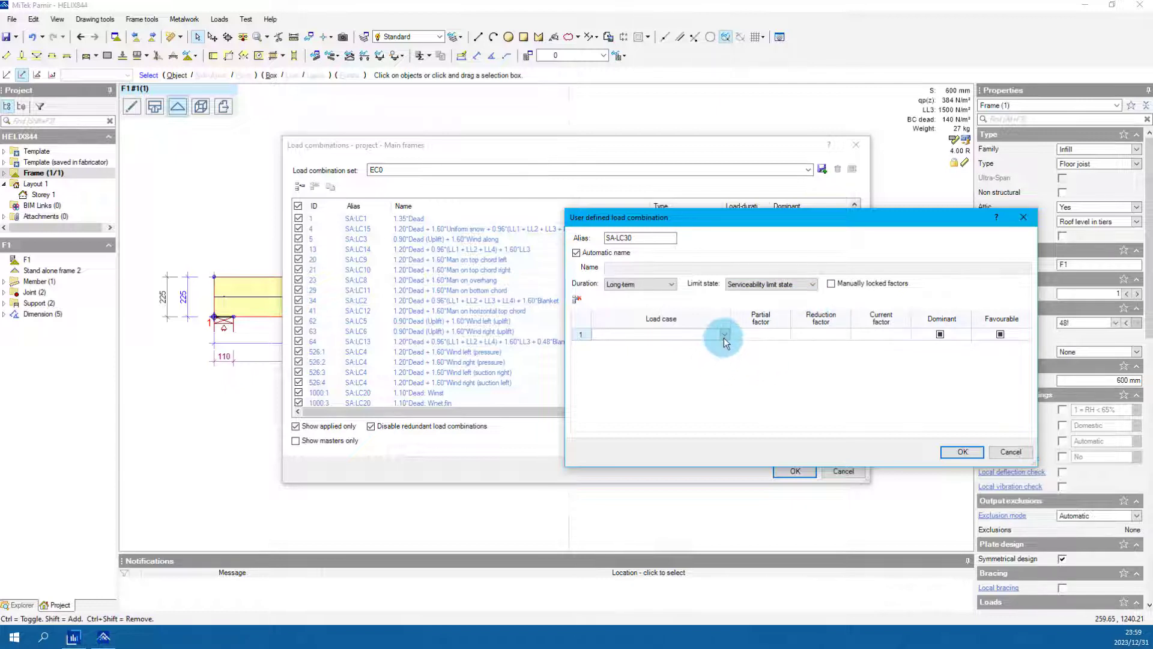
left_click(723, 335)
type("1.1")
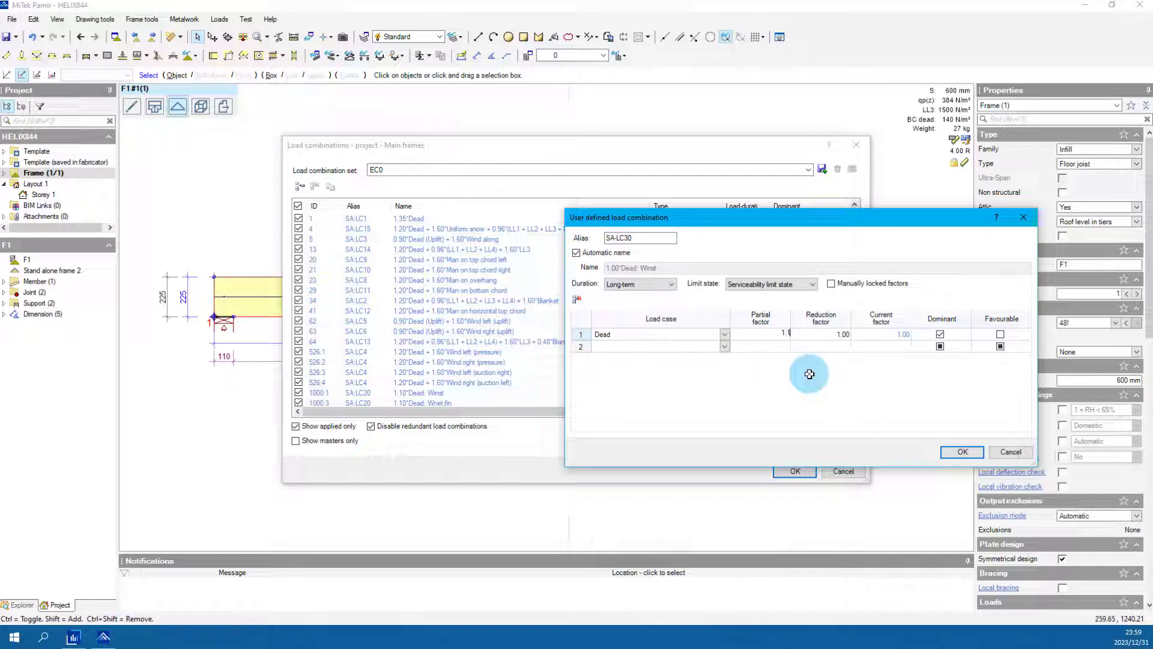
mouse_move(837, 337)
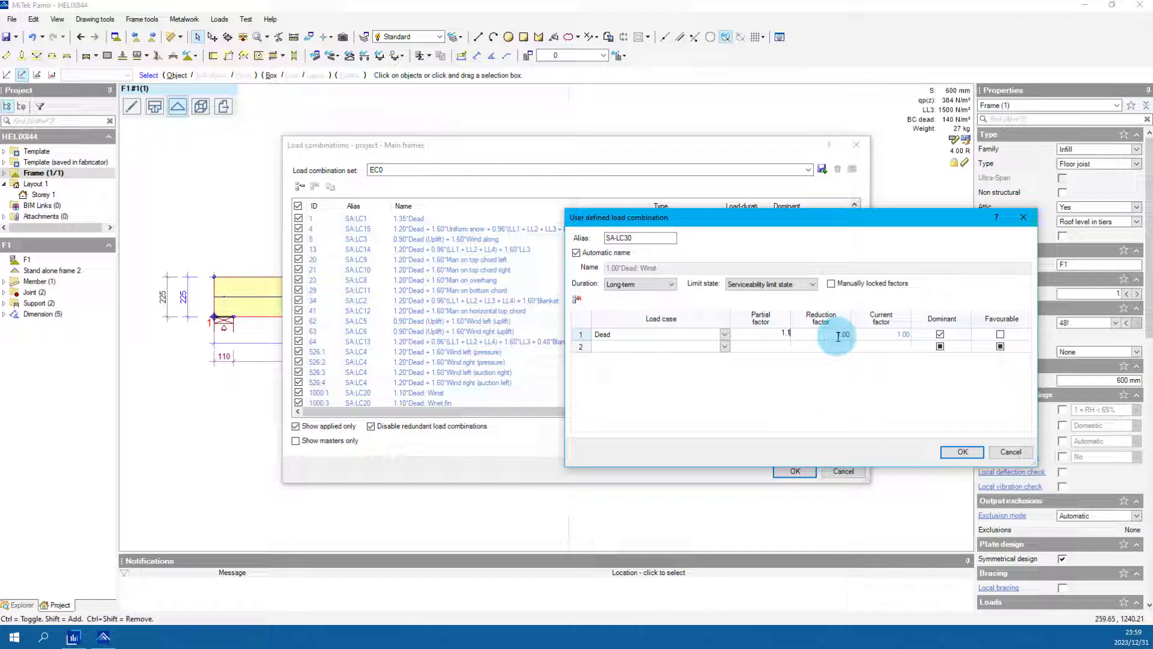
Give the Dead load case a 1.10 partial factor in row 1.
type("1.10")
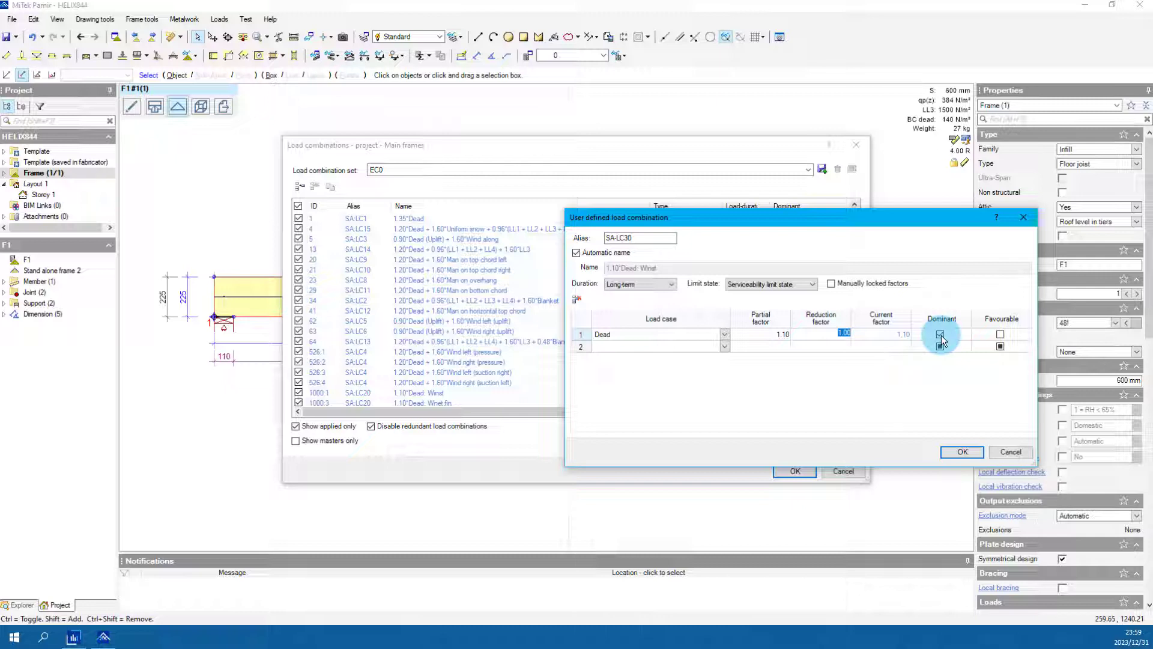
left_click(724, 347)
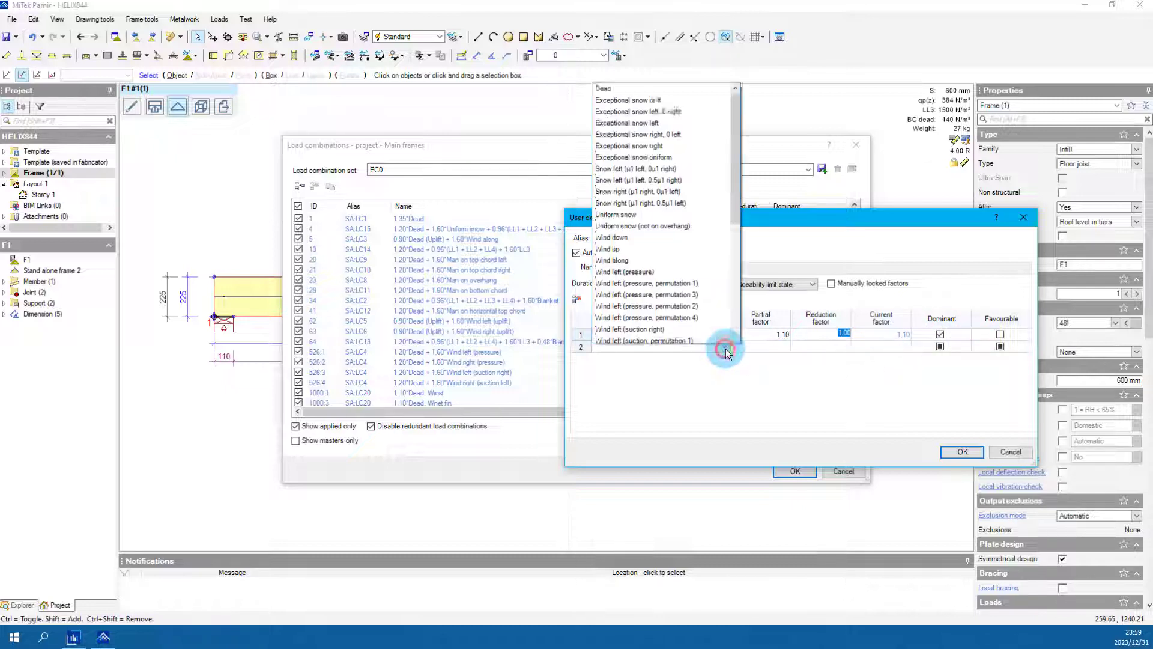
Add LL3 in row 2 with a 0.30 partial factor, marked dominant.
scroll("down", 3)
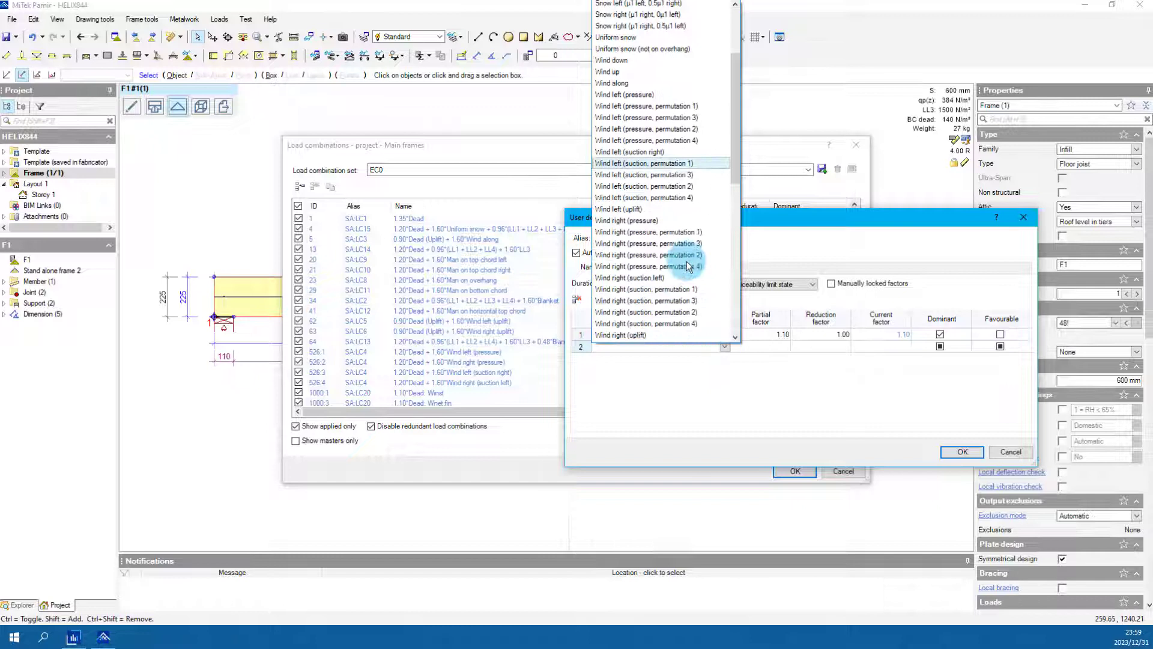
scroll("down", 3)
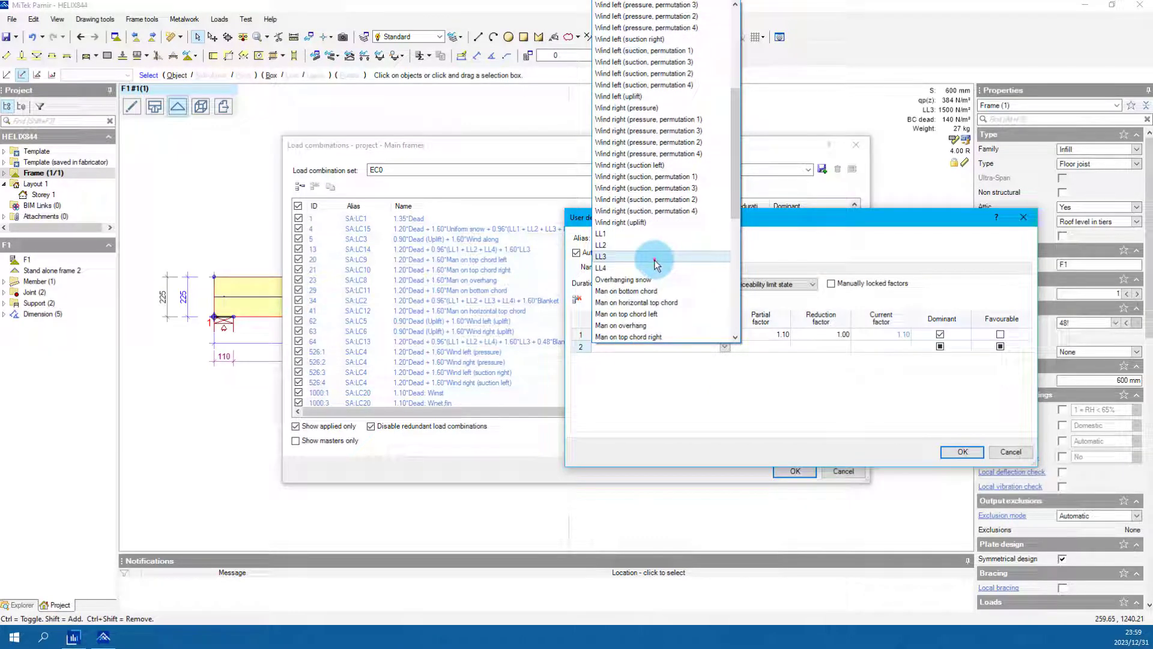
left_click(602, 255)
type("0.3")
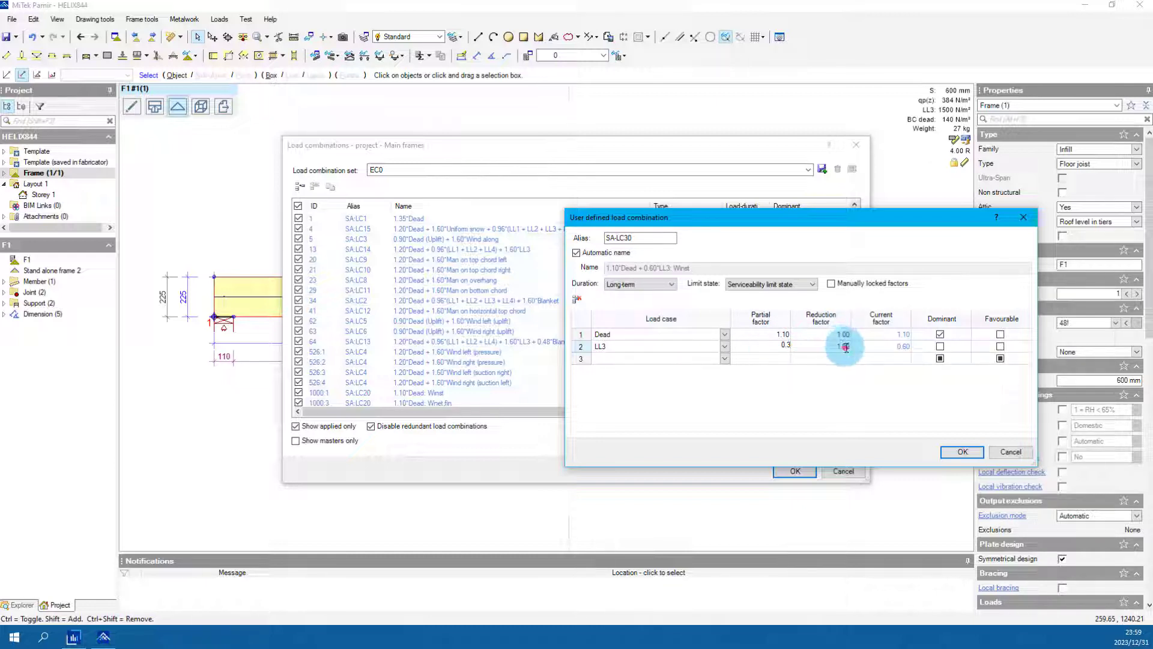
left_click(843, 346)
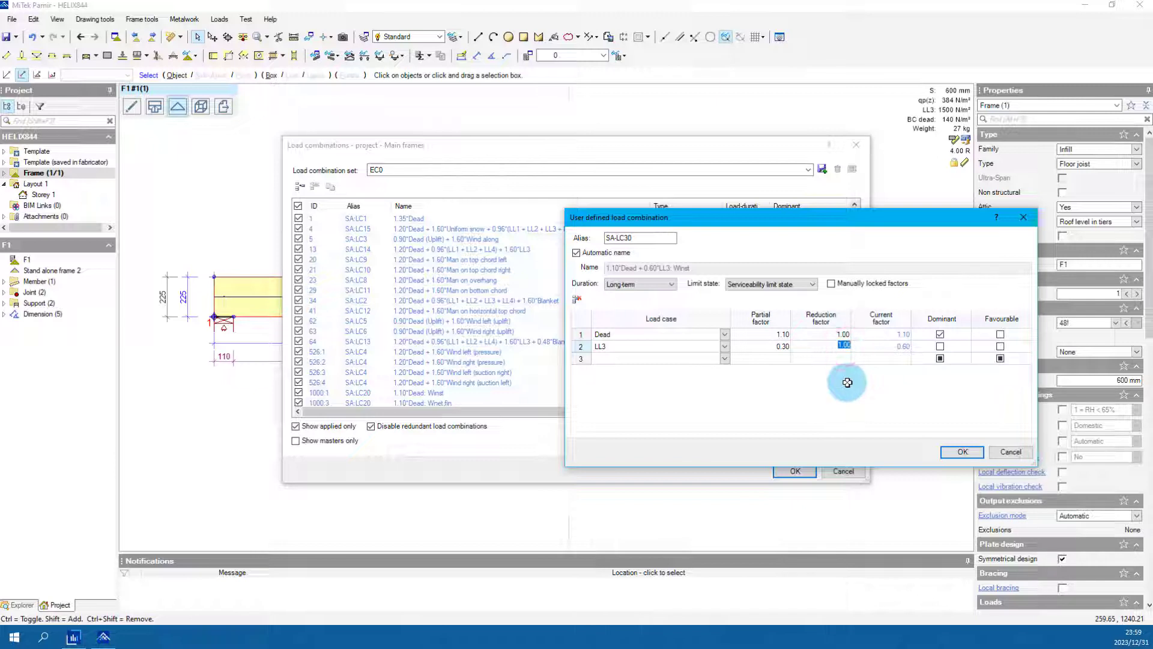
mouse_move(878, 351)
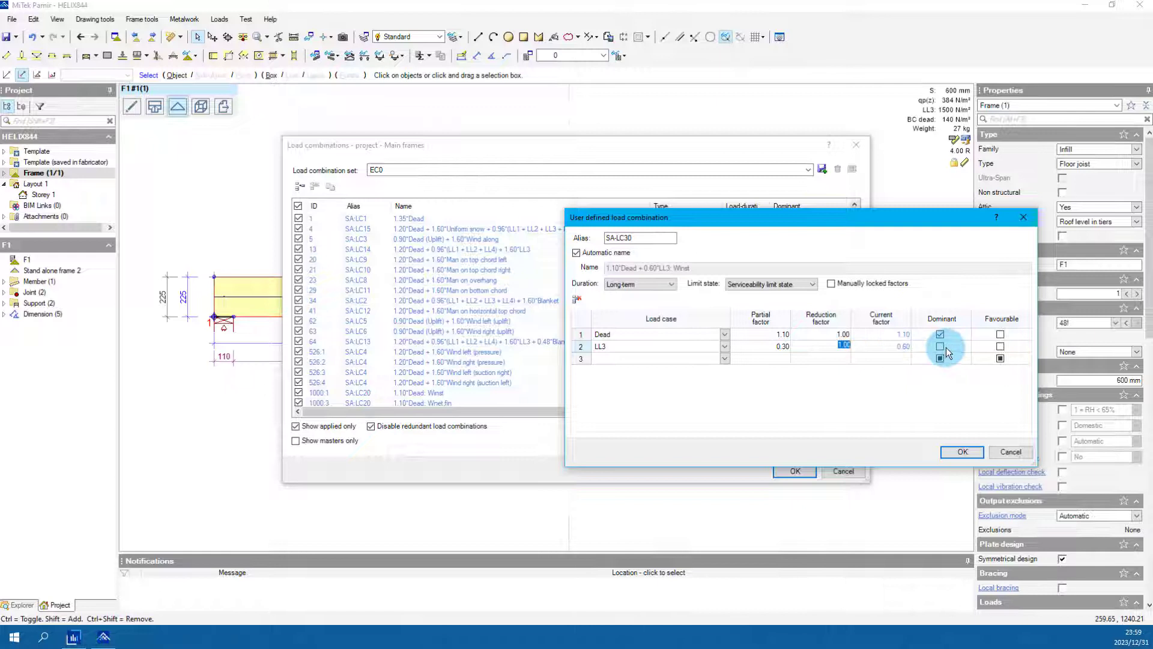
left_click(939, 347)
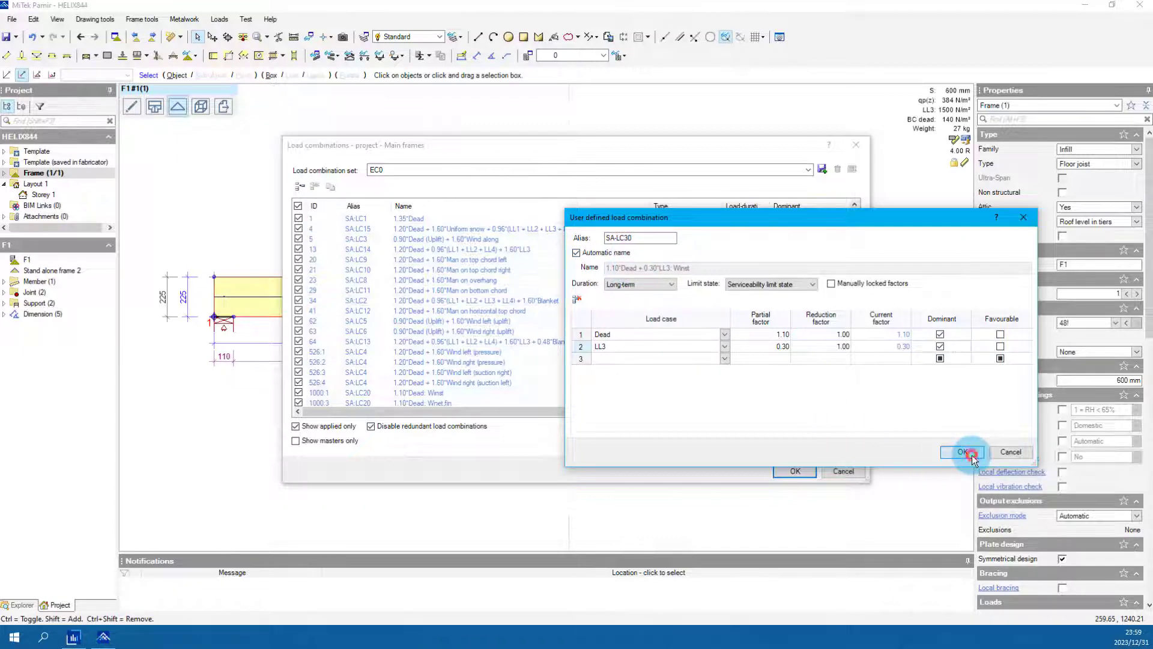
Save SA-LC30 and close the load combinations list to apply it.
left_click(963, 452)
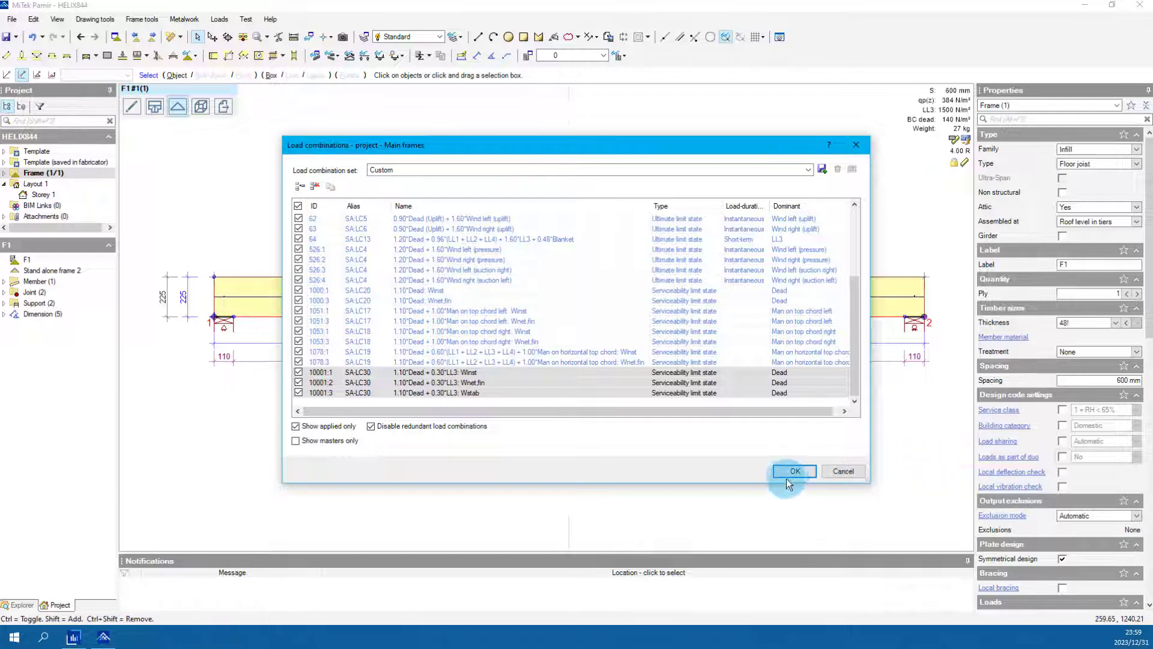
mouse_move(793, 472)
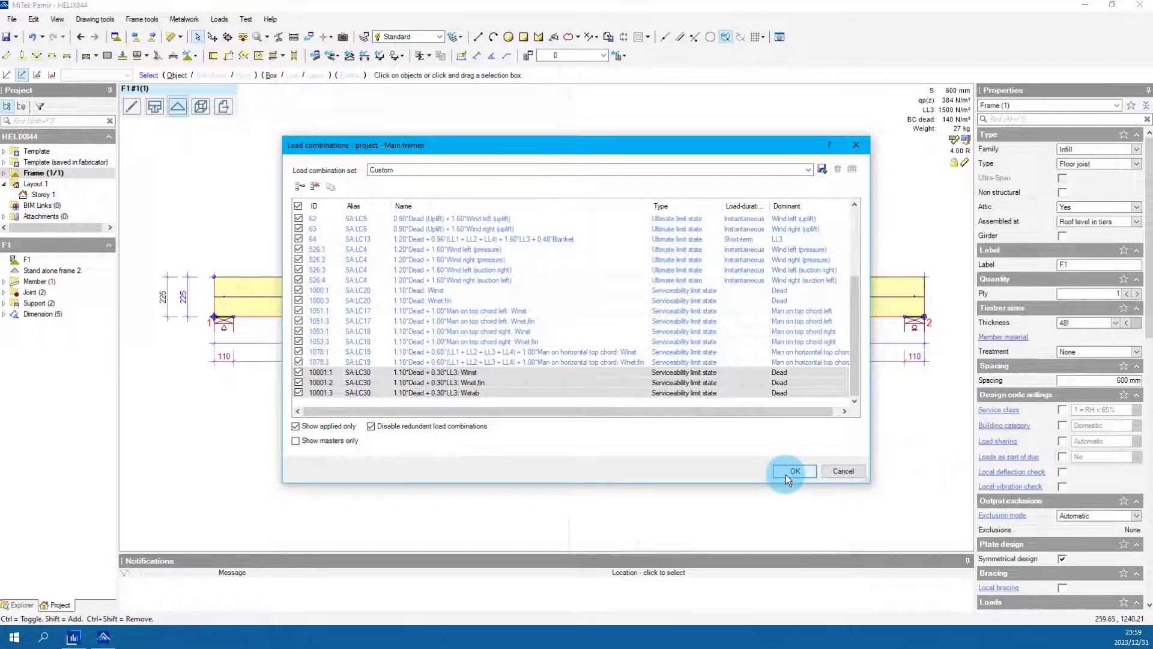
left_click(794, 471)
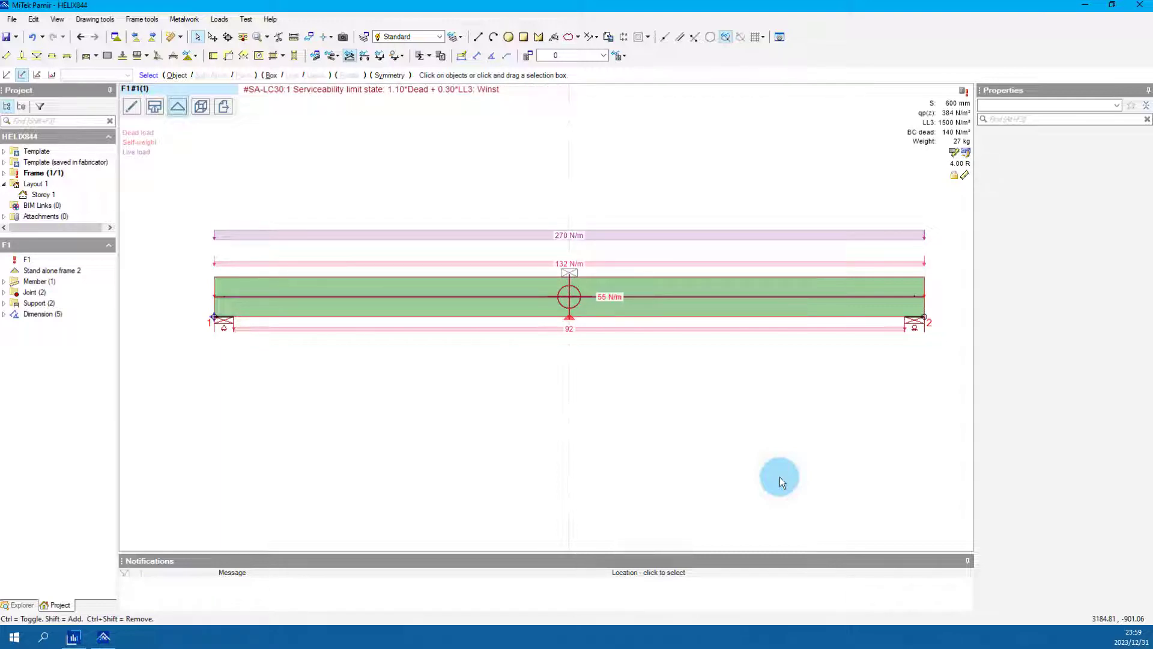
mouse_move(923, 129)
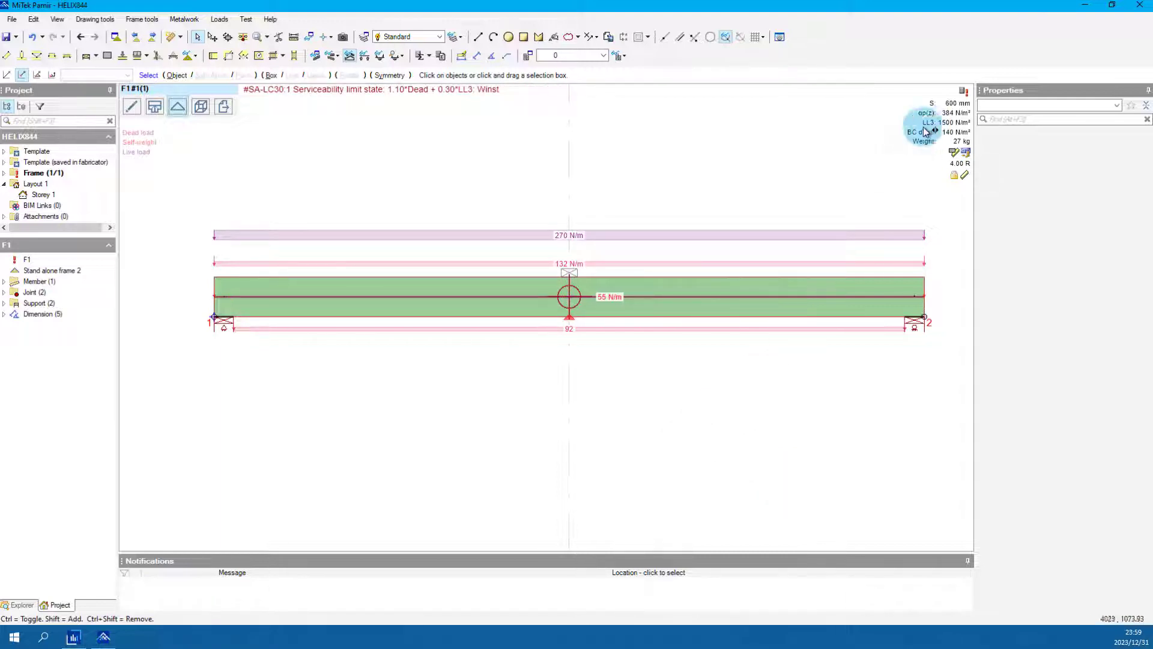
mouse_move(655, 209)
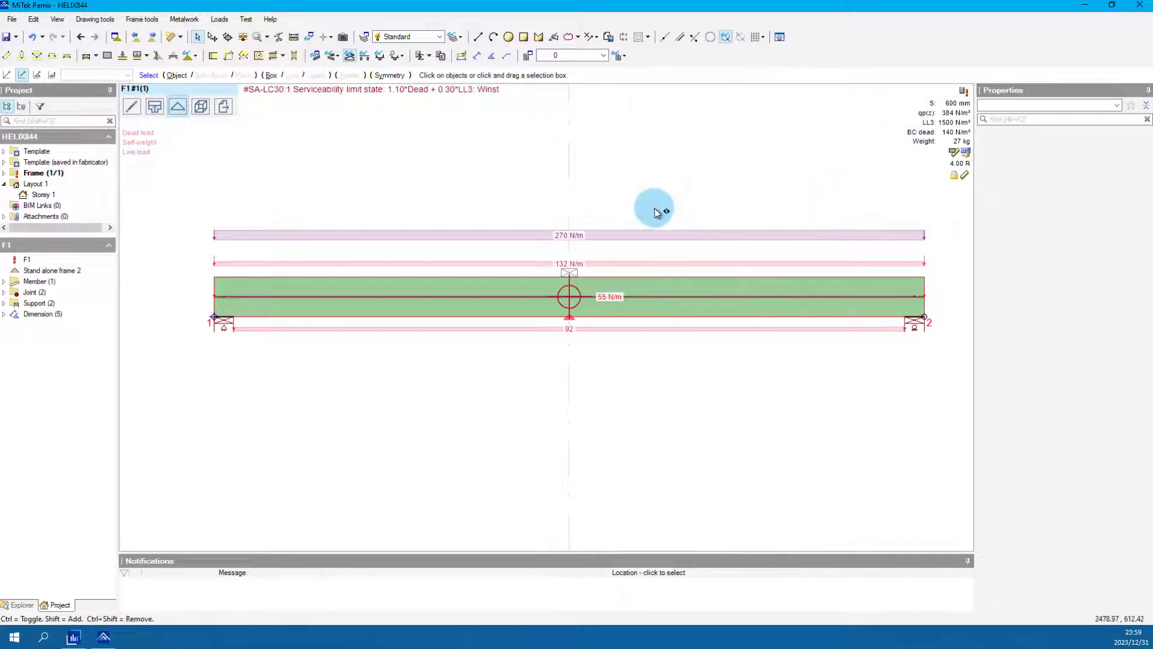
mouse_move(746, 204)
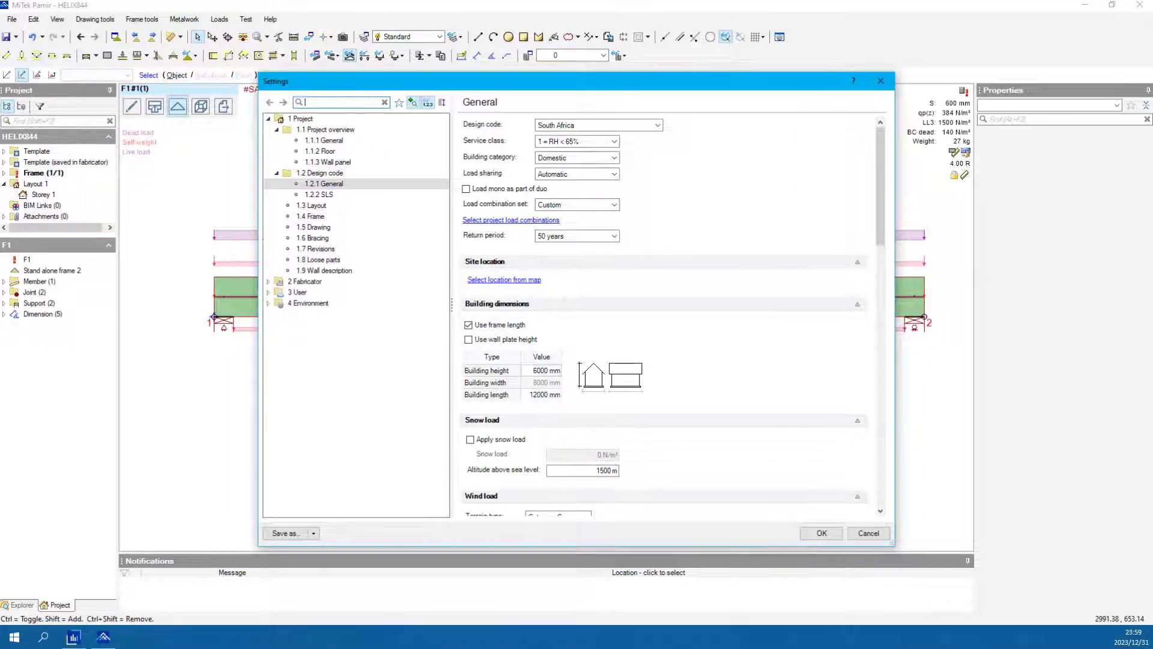
scroll("down", 3)
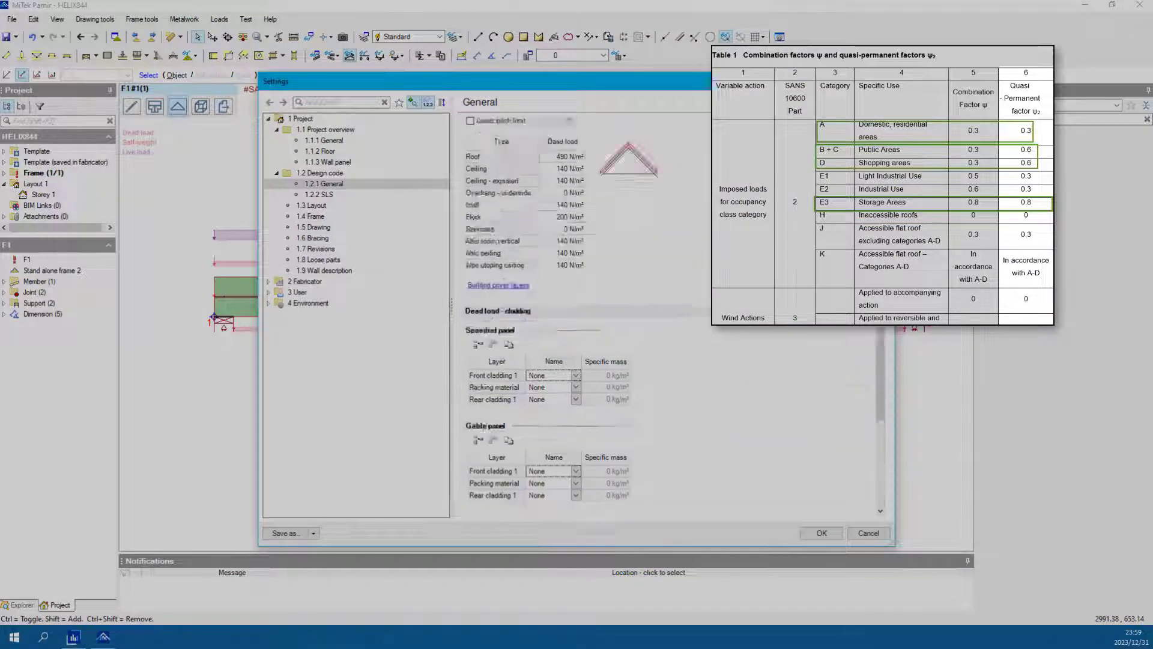
left_click(323, 183)
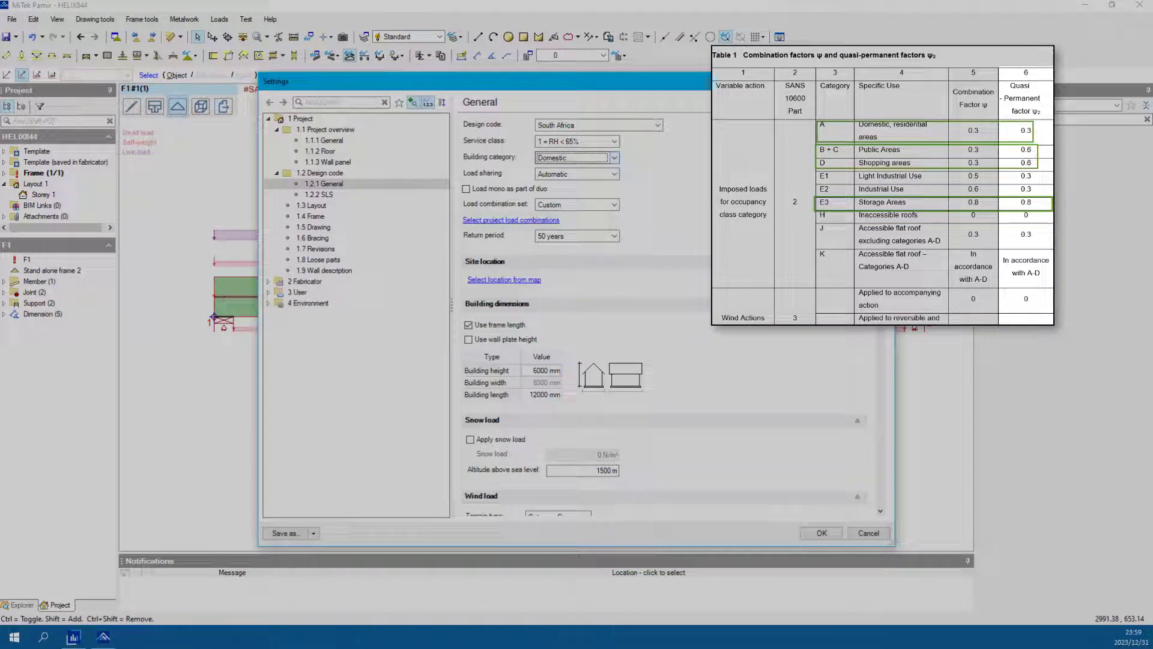
scroll("down", 3)
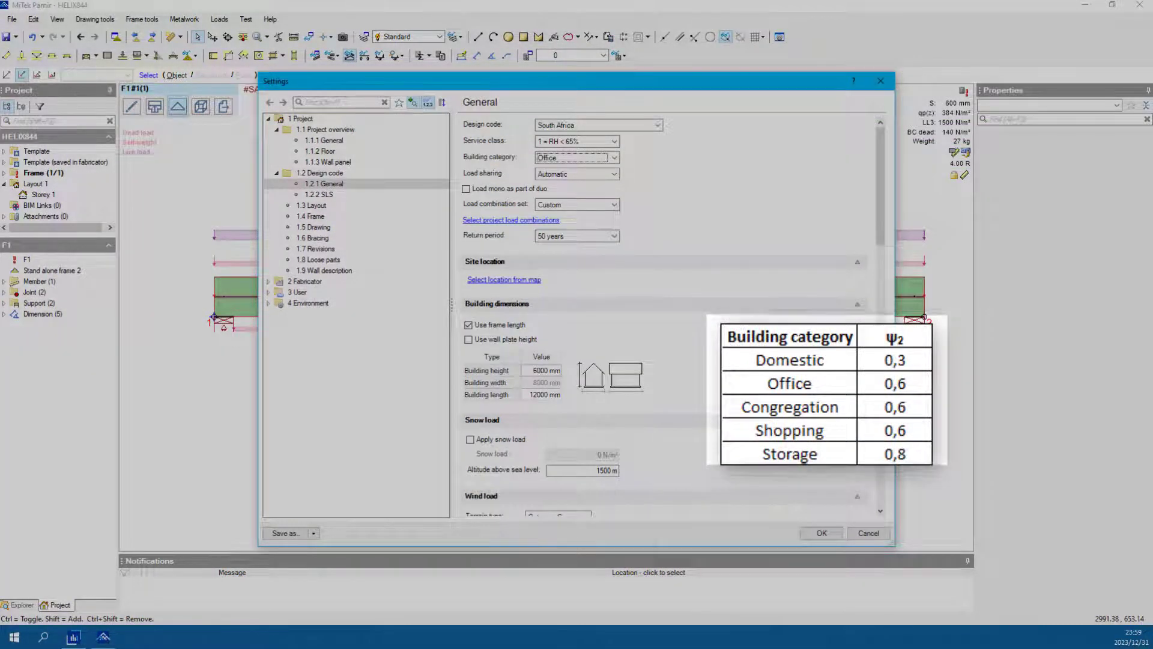
left_click(613, 157)
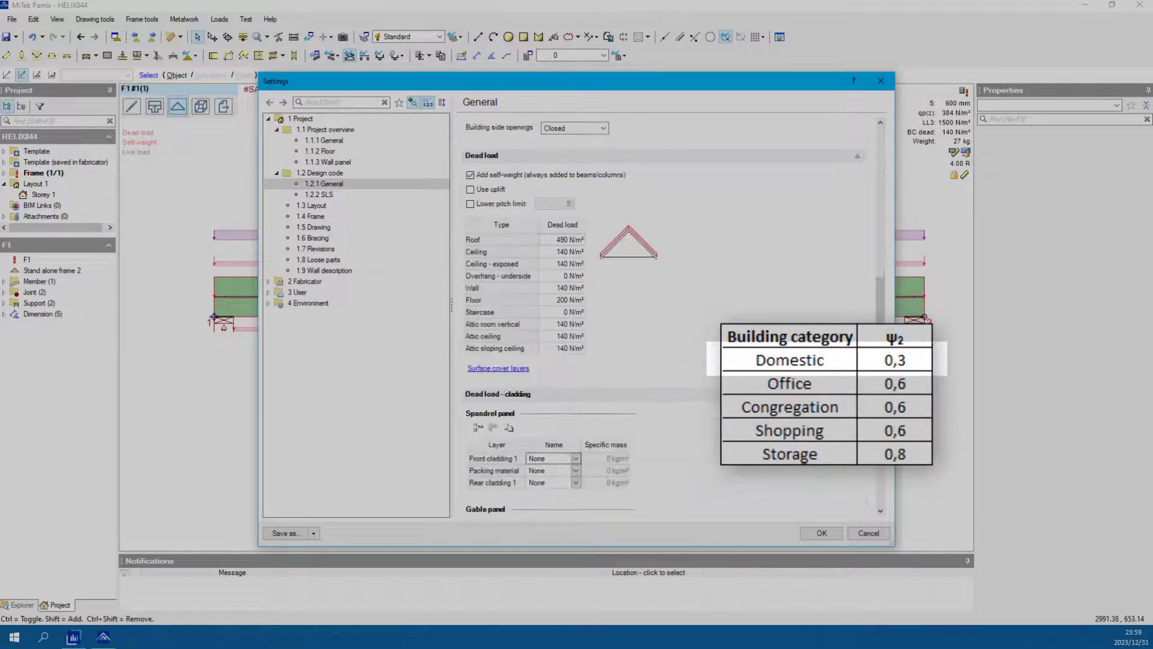
scroll("down", 3)
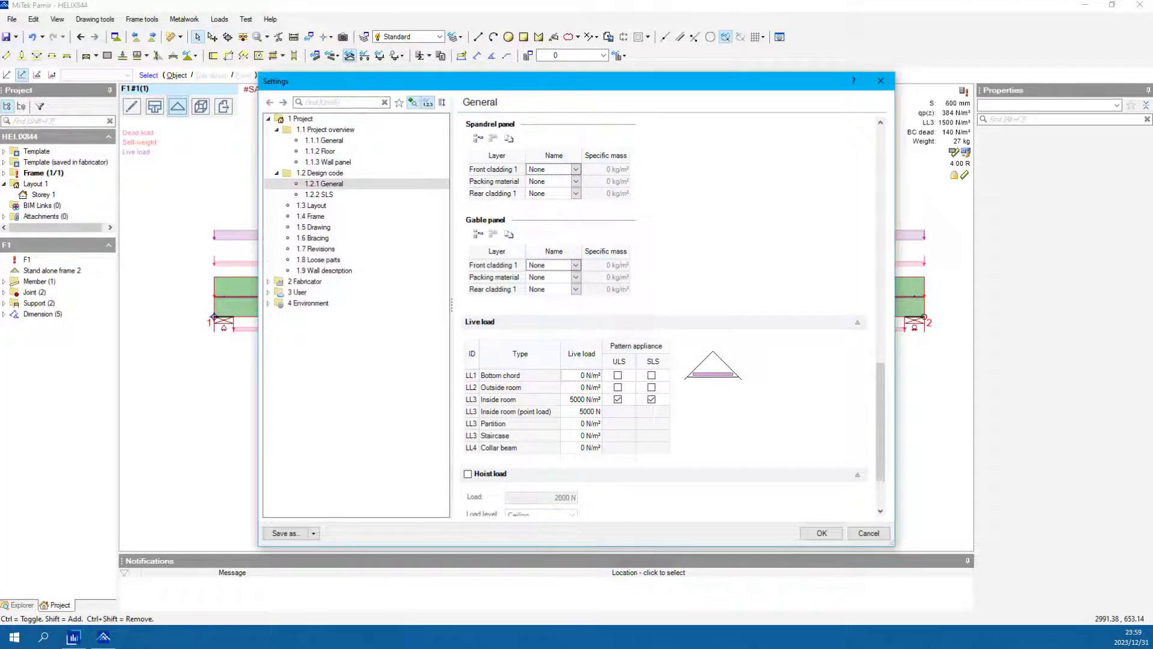
scroll("up", 3)
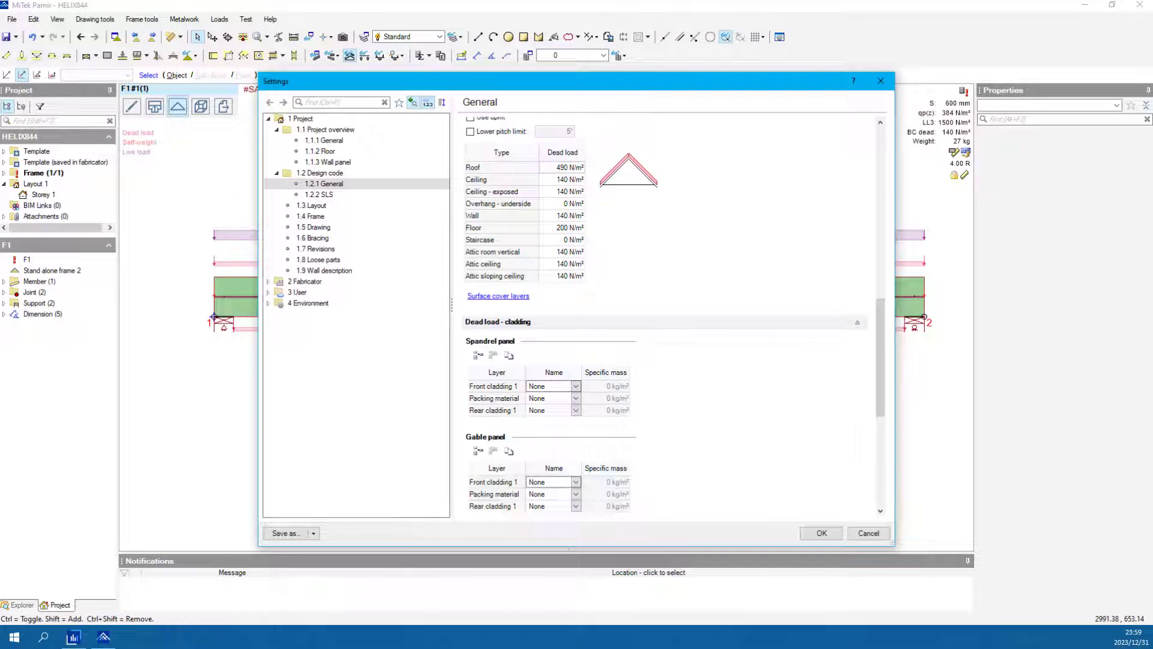